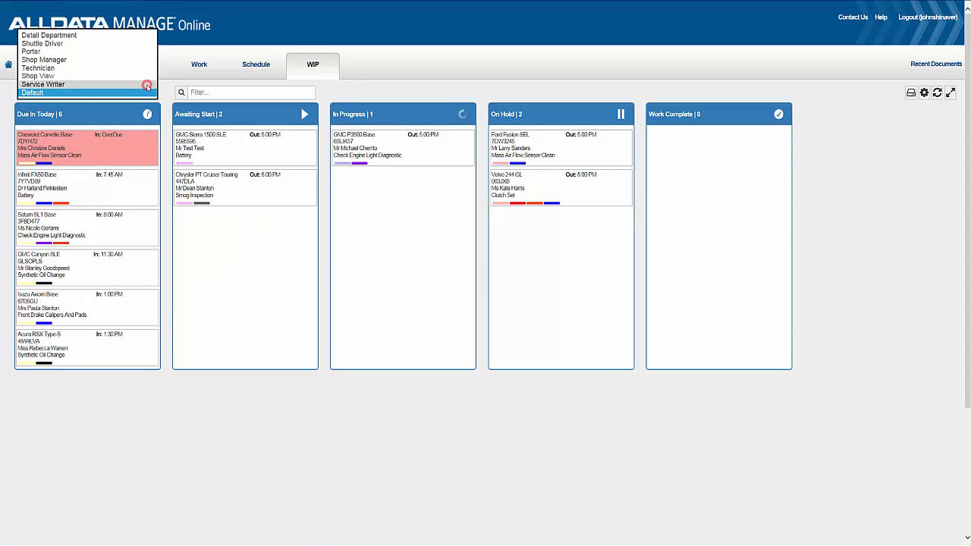
# Compare the Service Writer, Shop Manager and Technician WIP board views
pyautogui.click(44, 85)
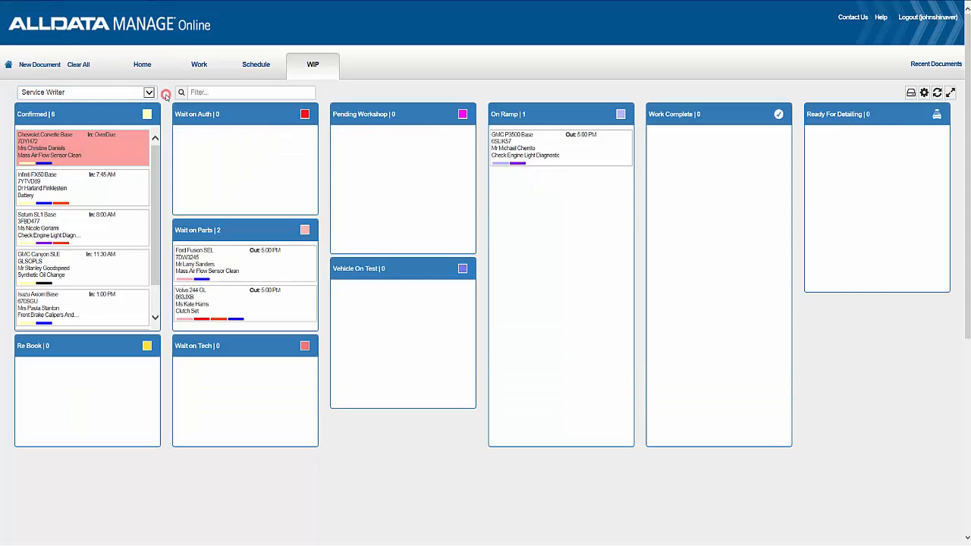
pyautogui.click(85, 91)
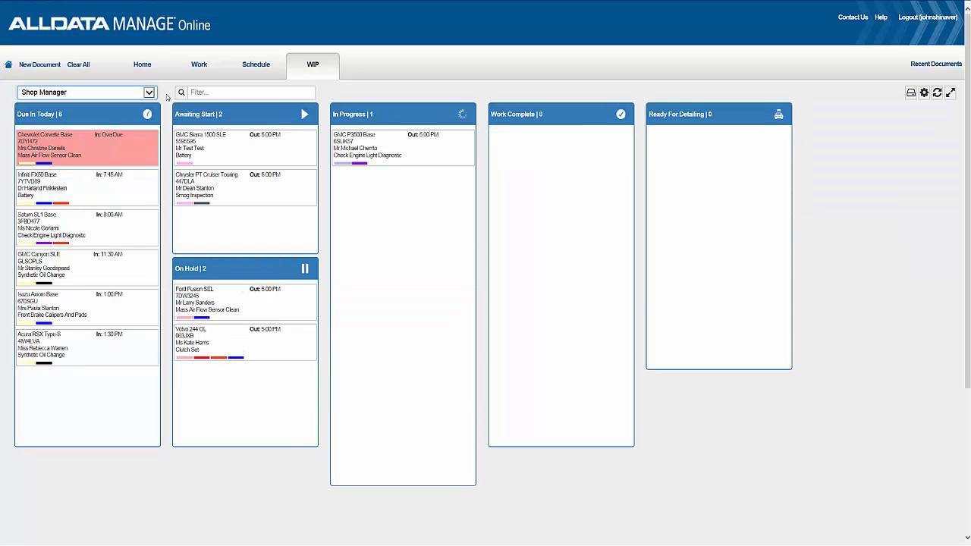
pyautogui.click(86, 91)
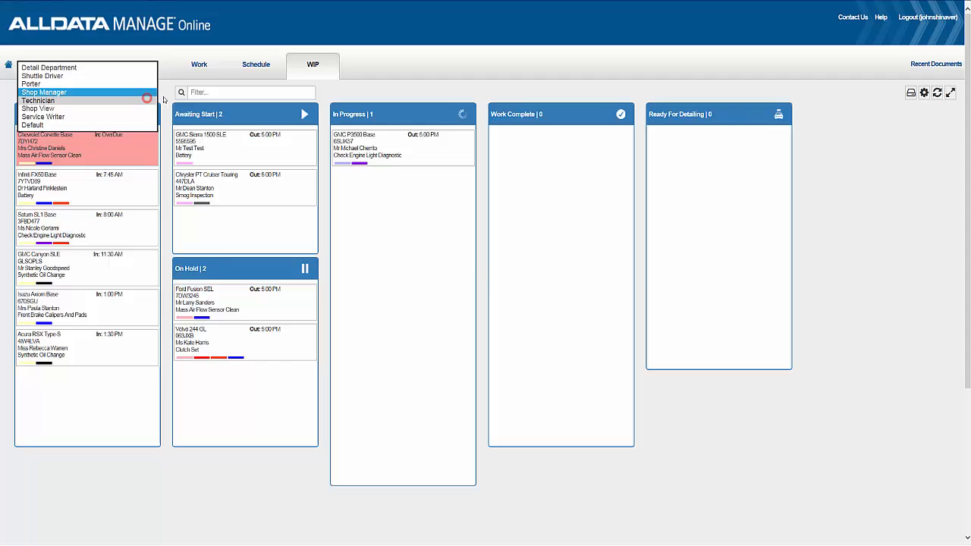
pyautogui.click(38, 100)
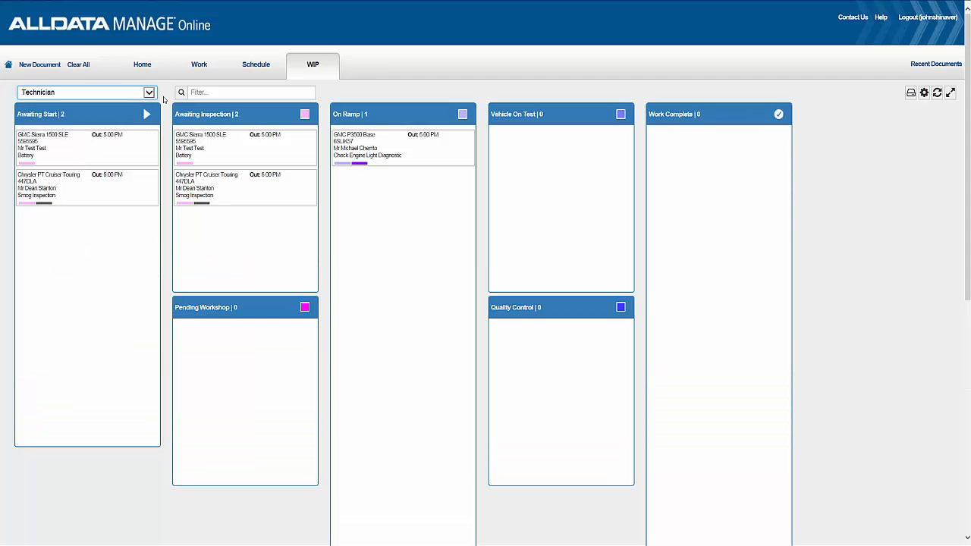
pyautogui.click(84, 92)
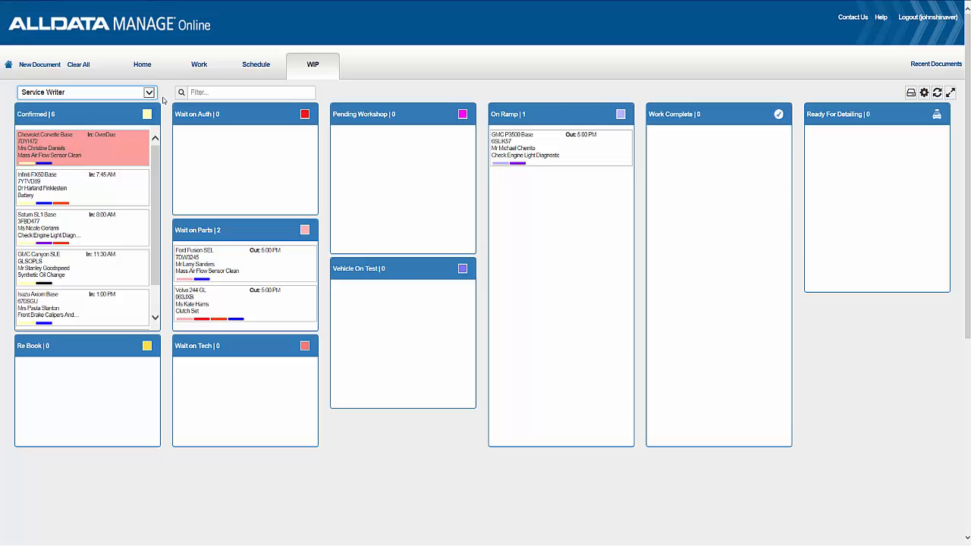
pyautogui.scroll(-3)
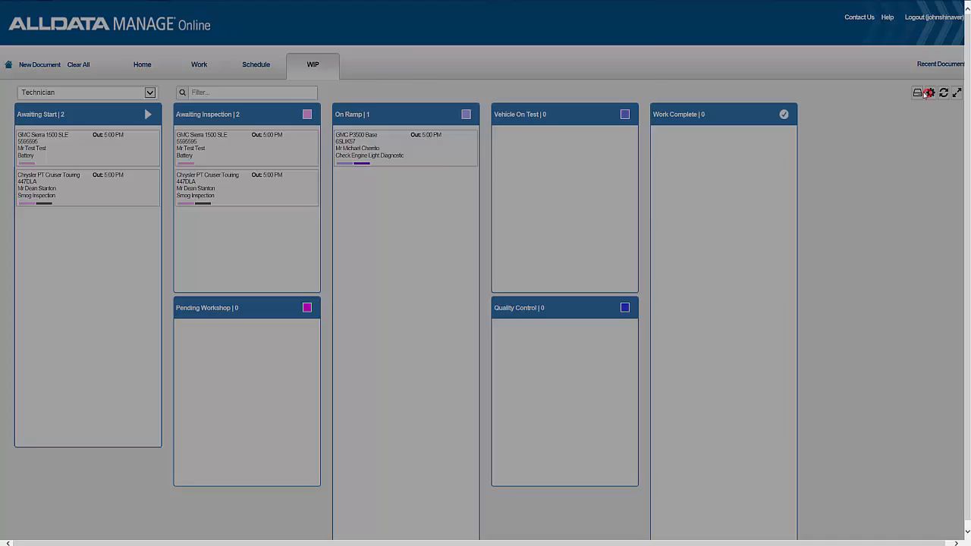
# Turn on the Wait on Tech status column in the board settings
pyautogui.click(930, 93)
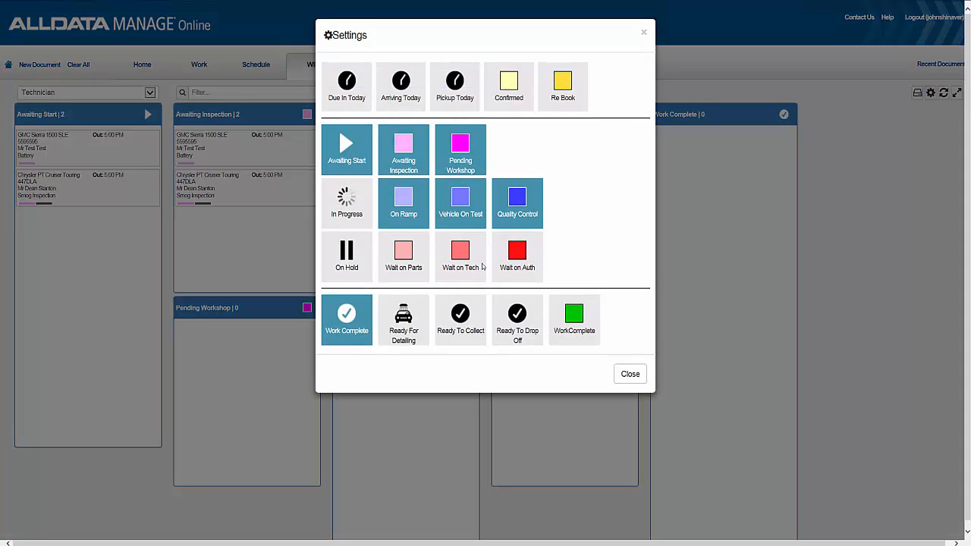
pyautogui.click(460, 256)
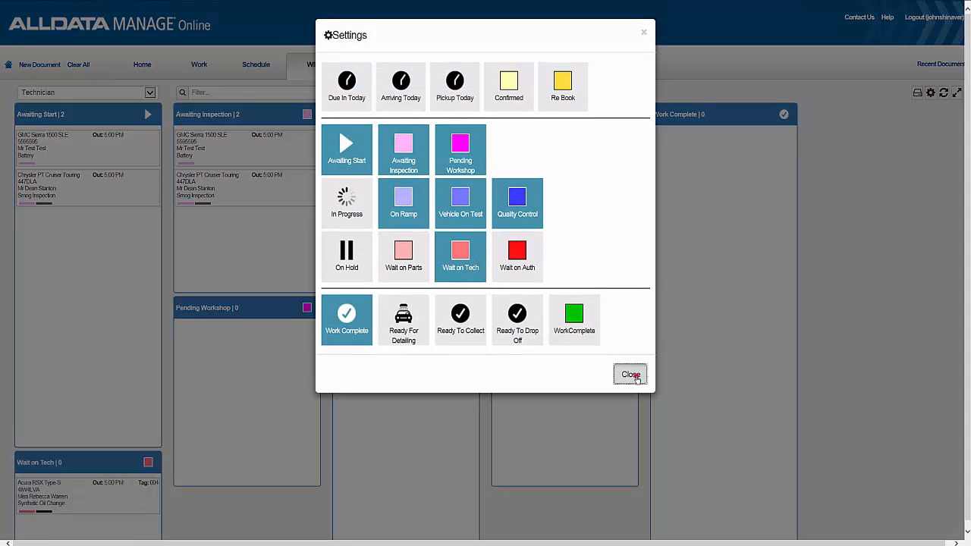
pyautogui.click(630, 375)
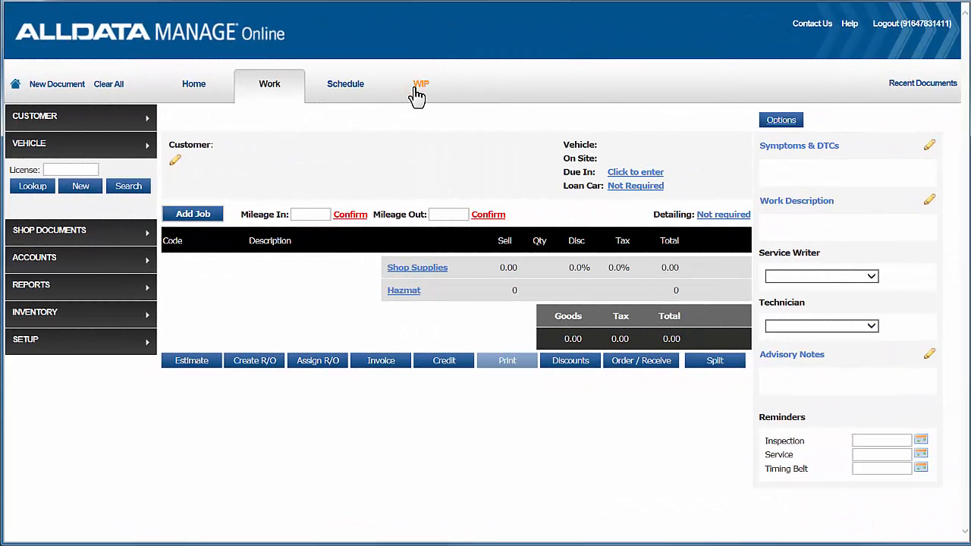
# Go to the WIP tab and follow the status setup prompt to the Status codes page
pyautogui.click(421, 83)
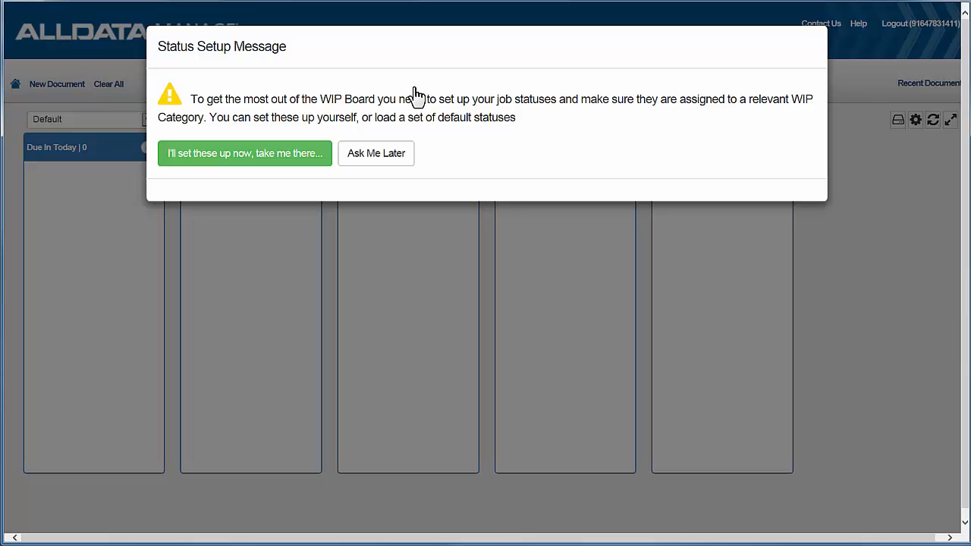
pyautogui.moveTo(467, 203)
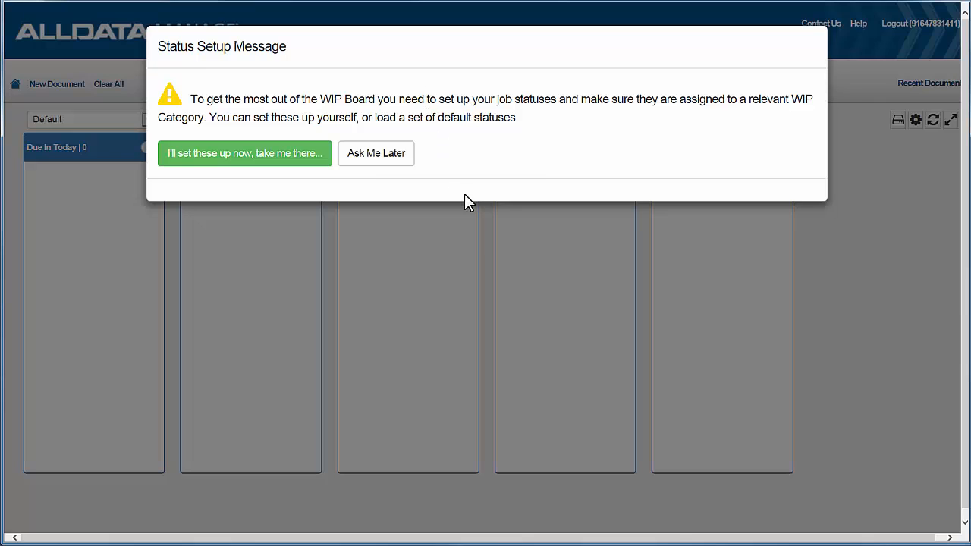
pyautogui.moveTo(477, 230)
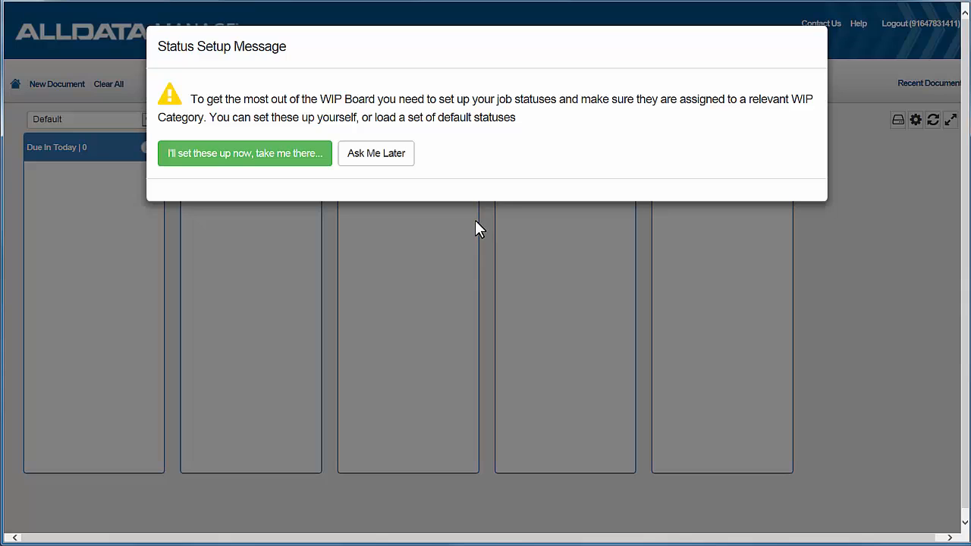
pyautogui.click(244, 154)
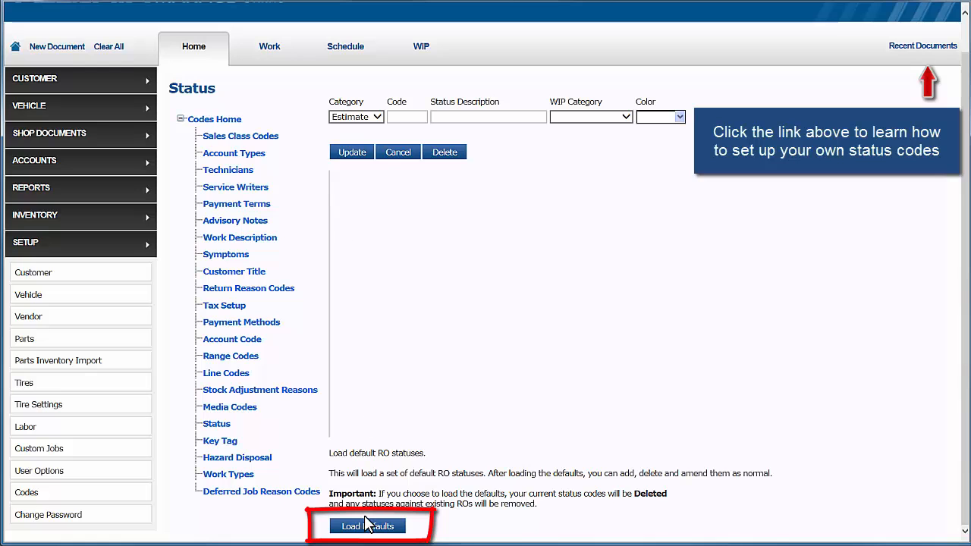
# Load the default job statuses, confirming with YES and dismissing the Defaults created message
pyautogui.click(367, 526)
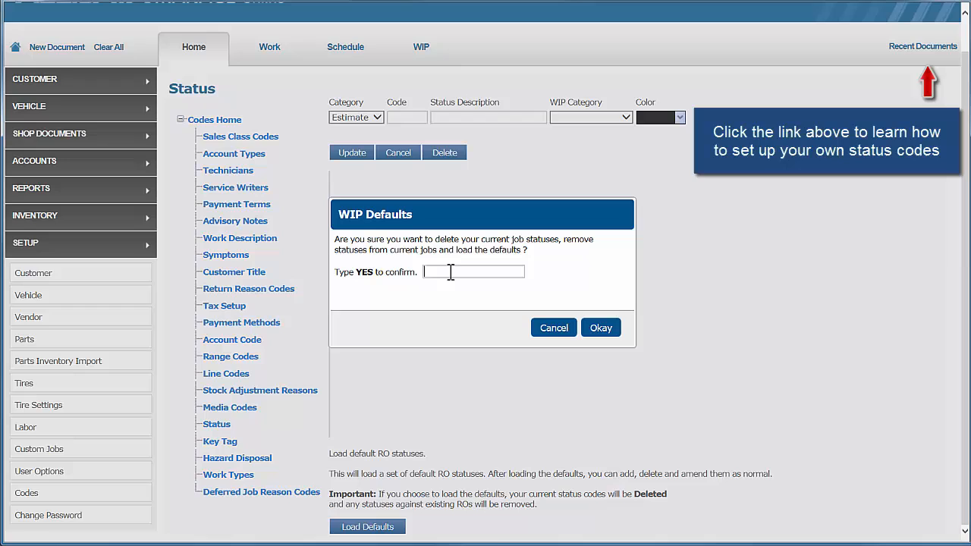
pyautogui.write('YES')
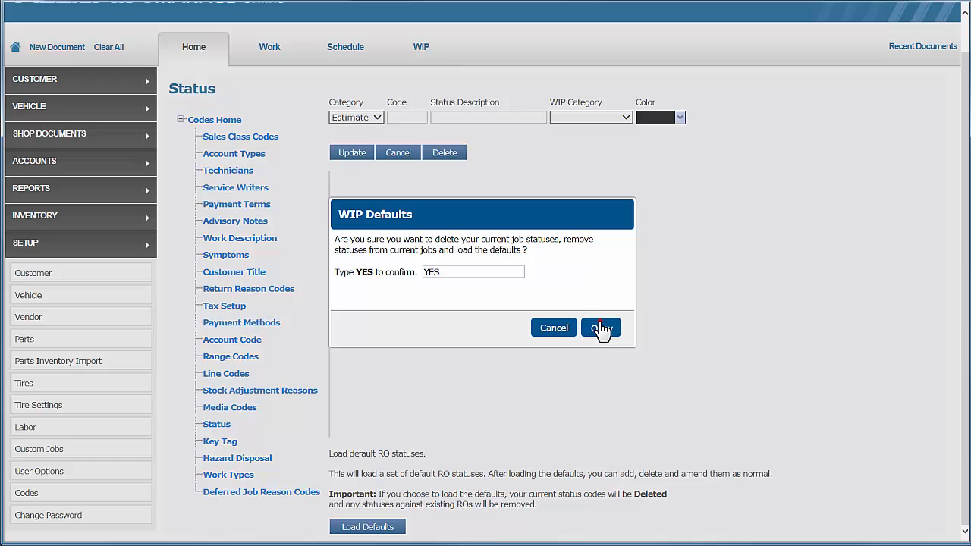
pyautogui.click(601, 327)
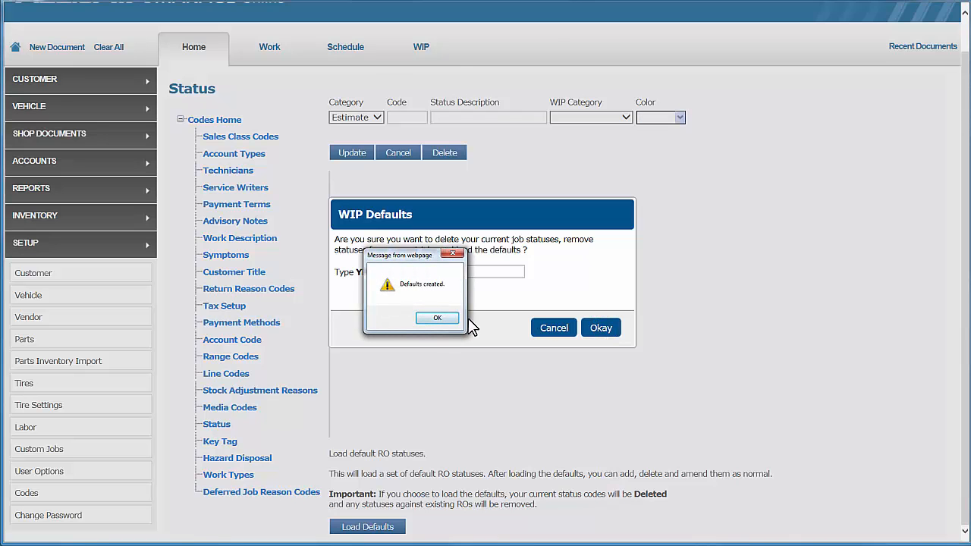
pyautogui.click(437, 318)
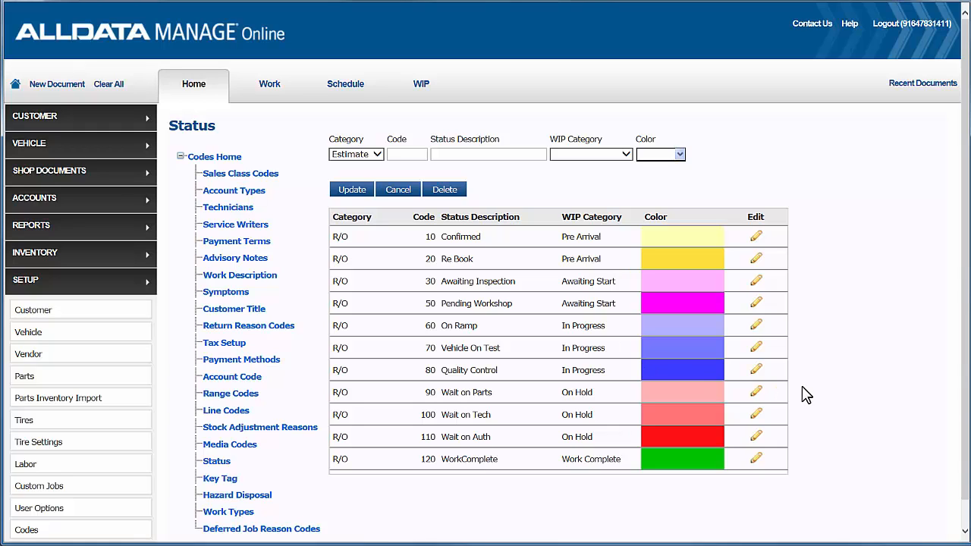
# Change code 120's description from WorkComplete to 'Completed Work' with a brighter green, and update
pyautogui.click(755, 458)
pyautogui.write('Work ')
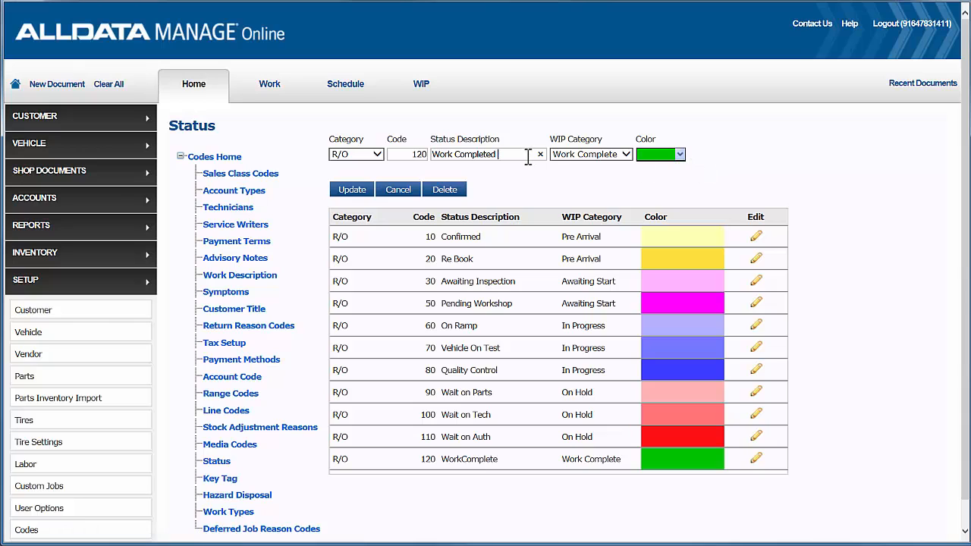
pyautogui.write('Complete')
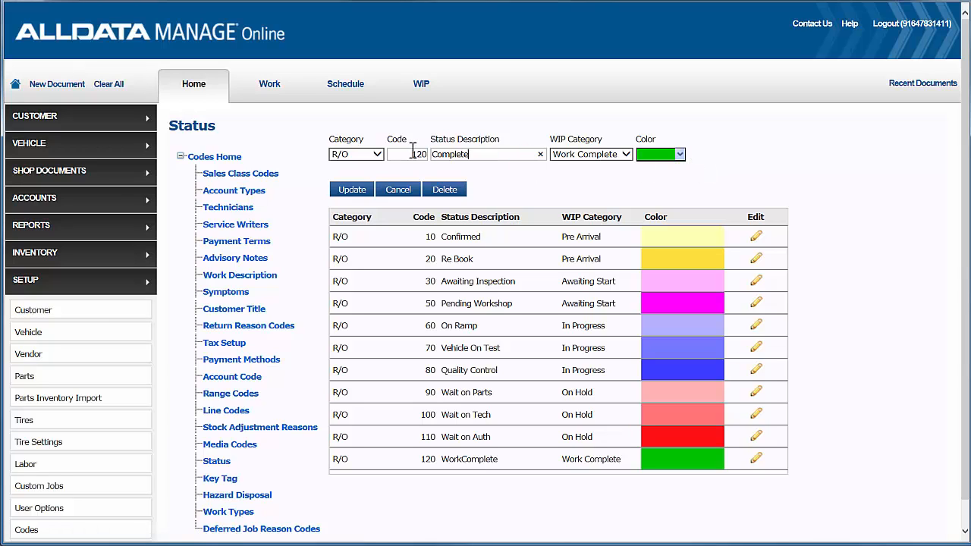
pyautogui.click(677, 154)
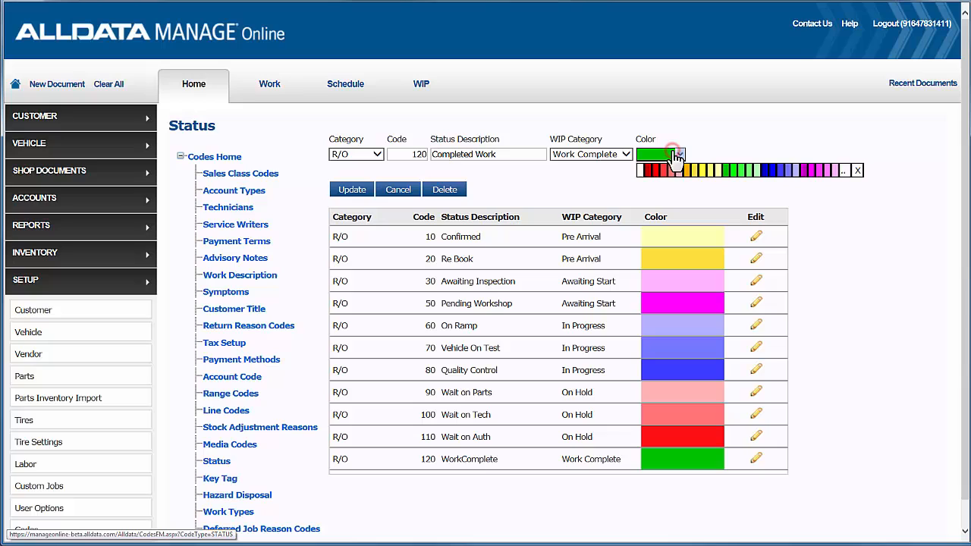
pyautogui.click(656, 154)
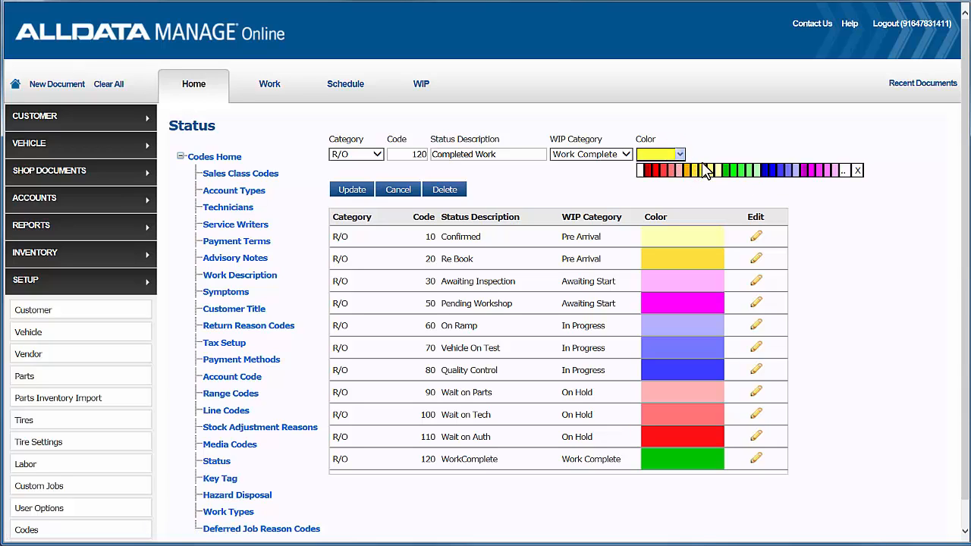
pyautogui.moveTo(766, 186)
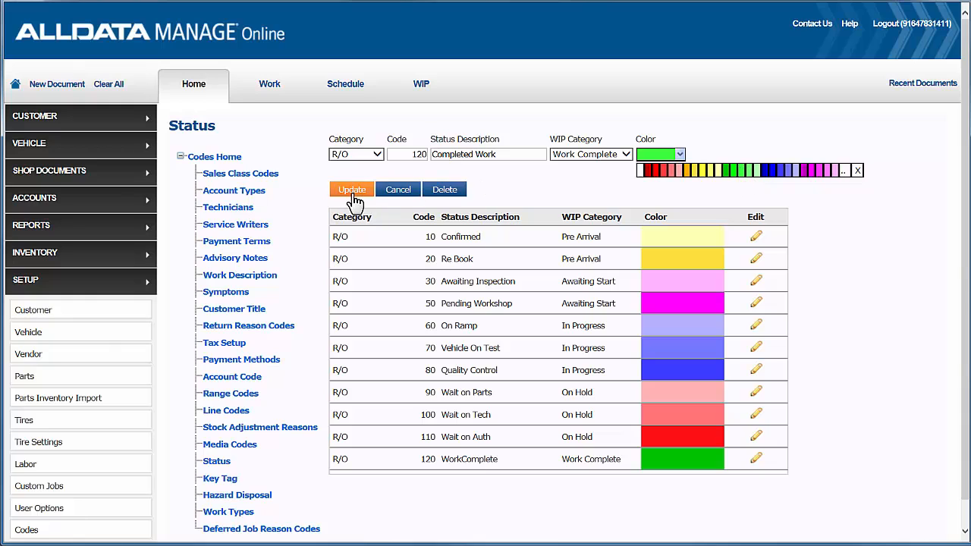
pyautogui.click(351, 189)
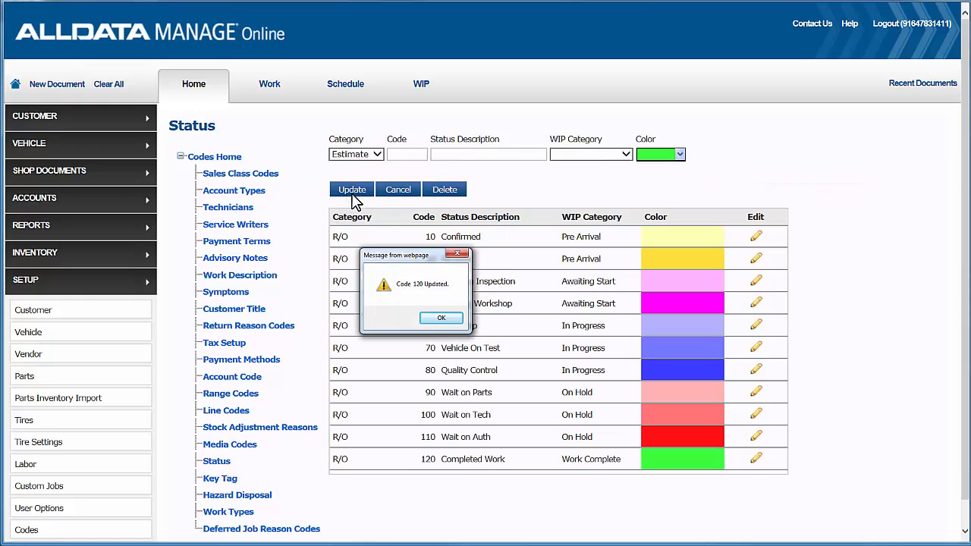
pyautogui.click(441, 317)
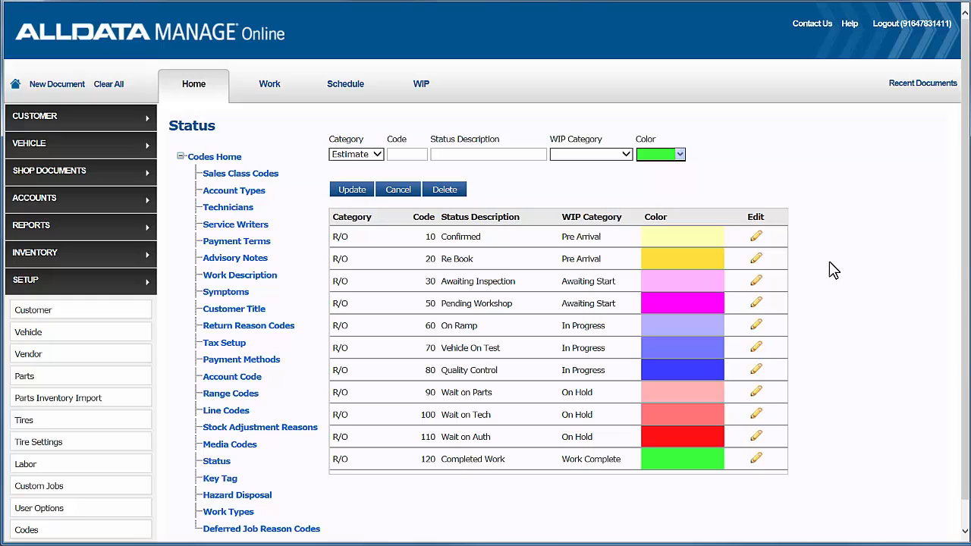
pyautogui.click(755, 458)
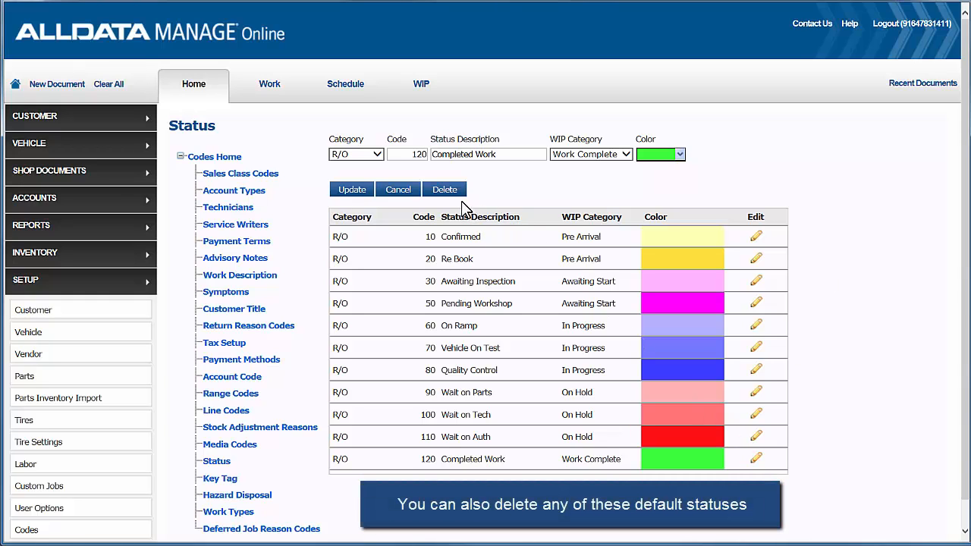
# Start deleting the Completed Work status, then cancel the deletion
pyautogui.click(444, 189)
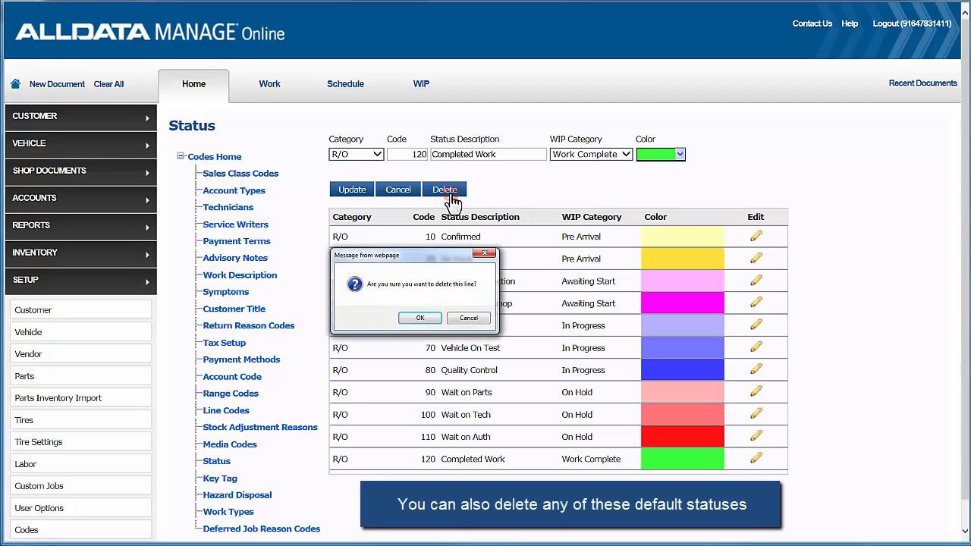
pyautogui.click(419, 318)
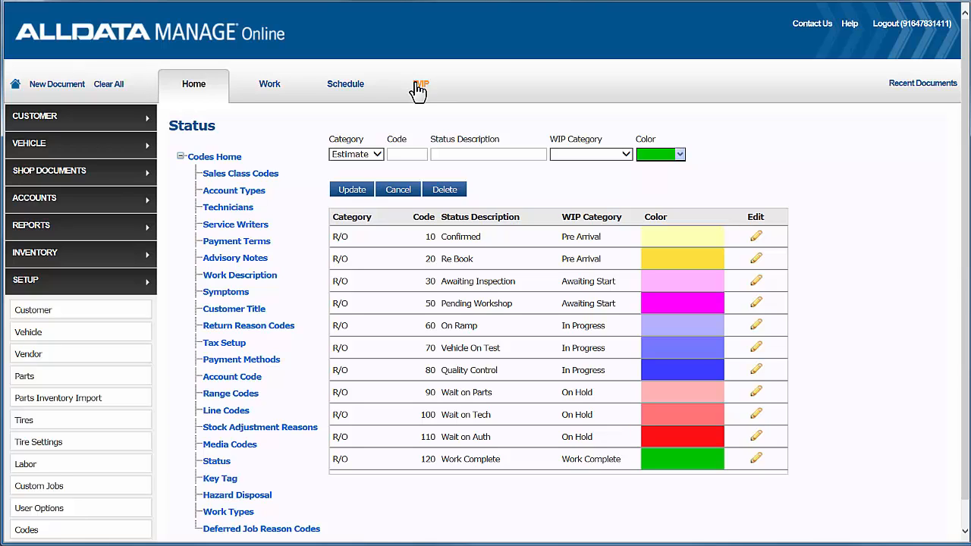
# Switch to the WIP board with Due In Today through Work Complete columns
pyautogui.click(421, 84)
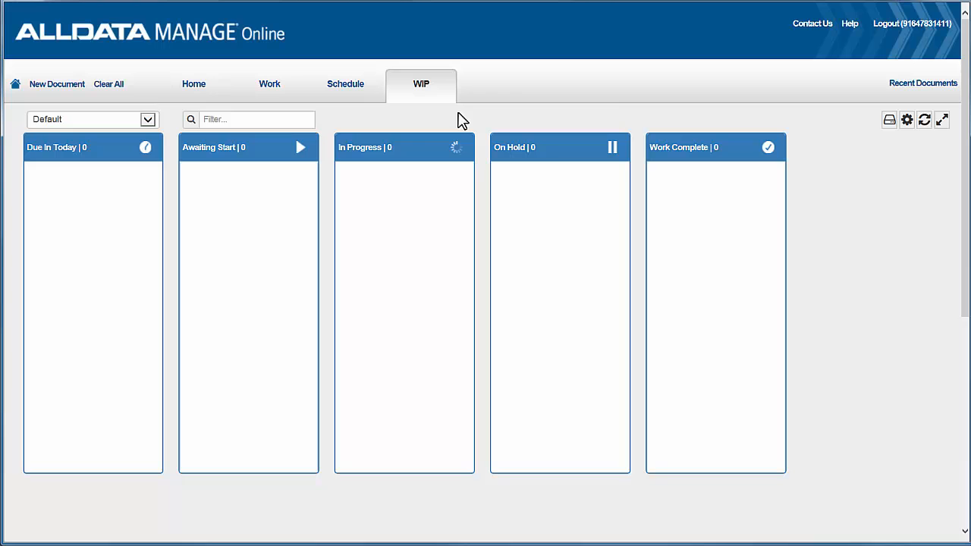
pyautogui.moveTo(861, 128)
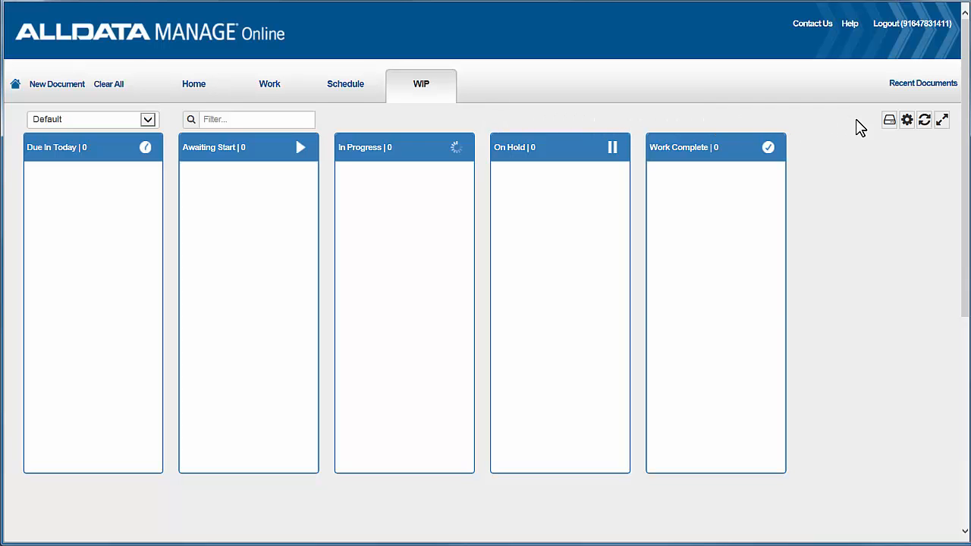
# Add a new template named 'Service Writer', enable Auto Refresh, and close Template Settings
pyautogui.click(907, 119)
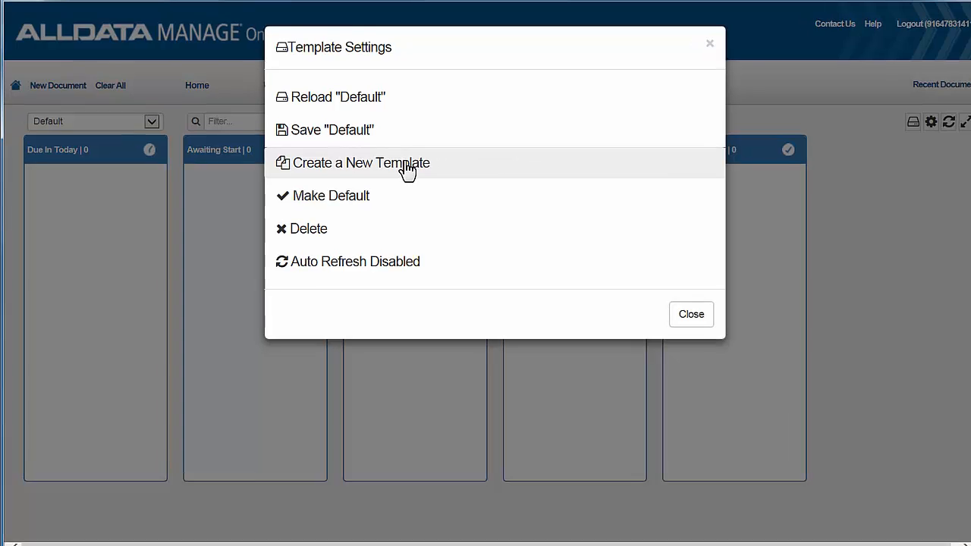
pyautogui.click(360, 163)
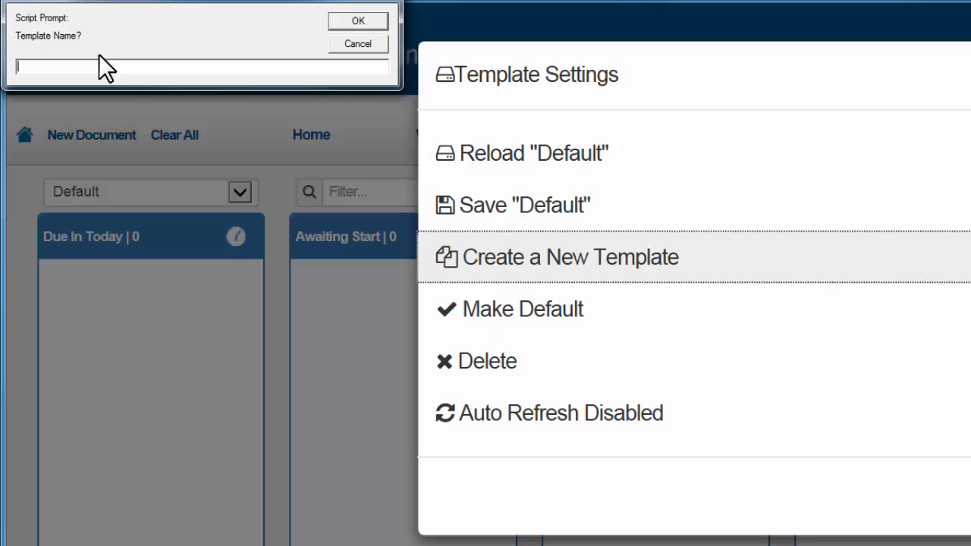
pyautogui.write('Service Writer')
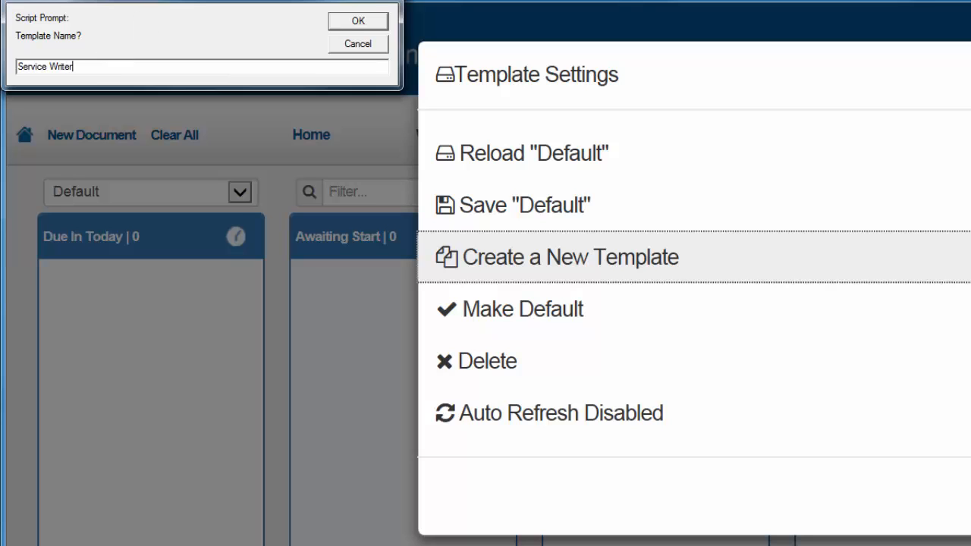
pyautogui.click(358, 21)
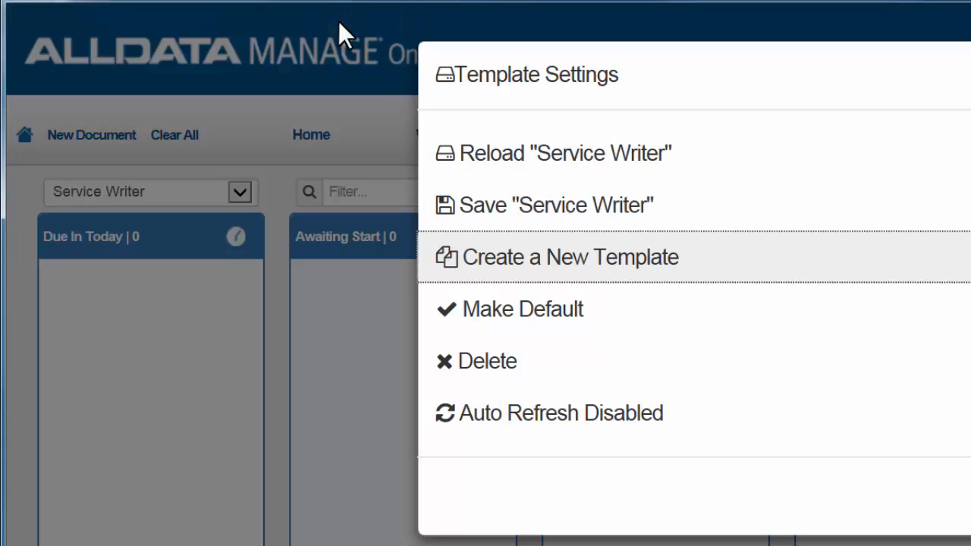
pyautogui.moveTo(716, 415)
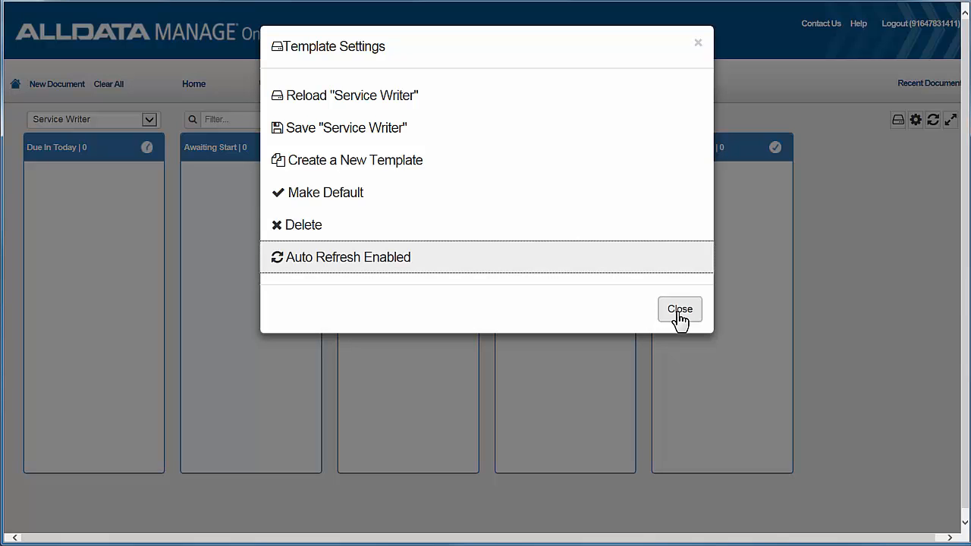
pyautogui.click(680, 310)
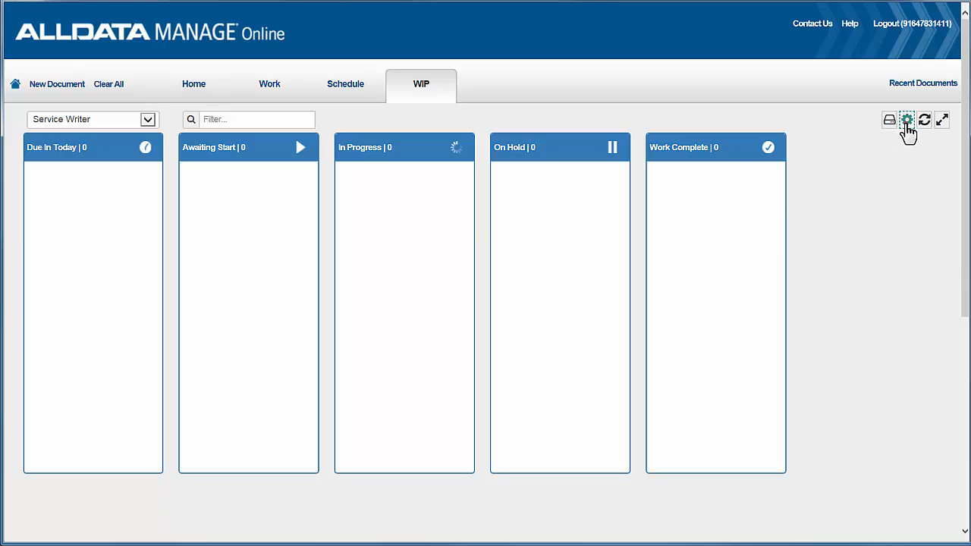
# Replace the default columns with statuses like Pending Workshop, On Ramp, Wait on Parts, Ready For Detailing
pyautogui.click(906, 120)
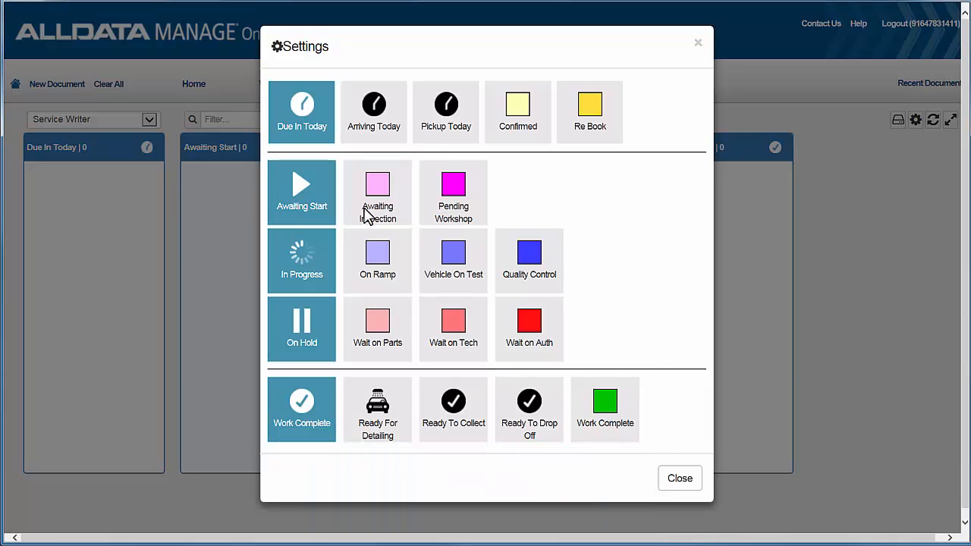
pyautogui.click(301, 329)
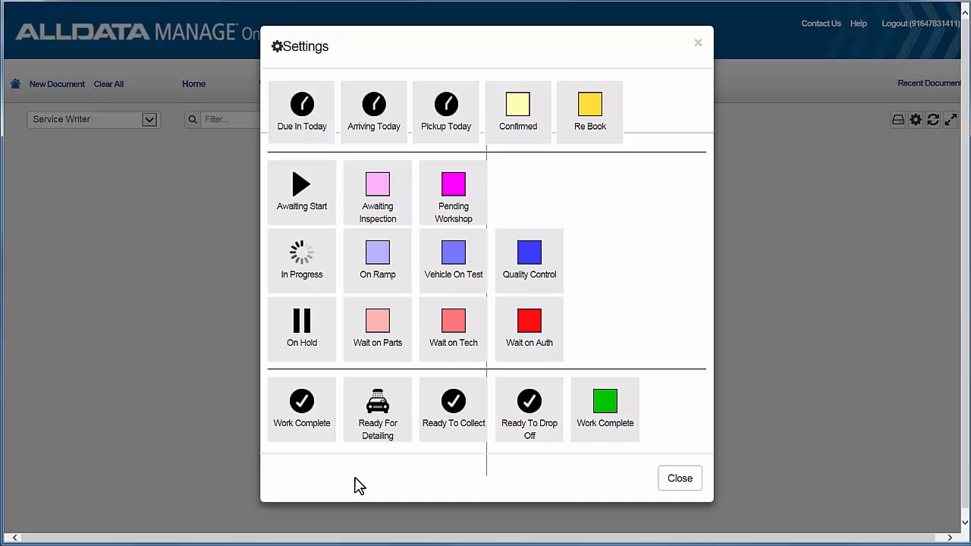
pyautogui.click(301, 111)
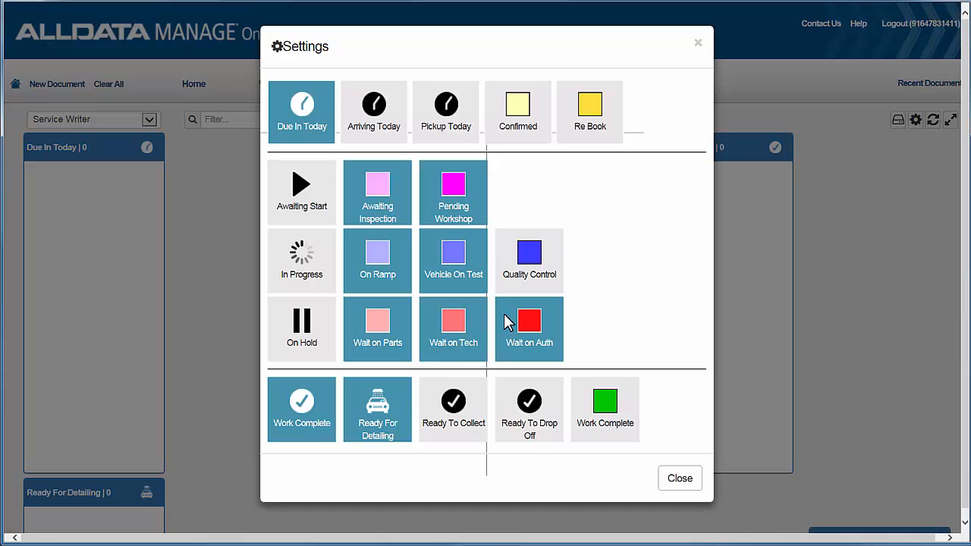
pyautogui.click(680, 478)
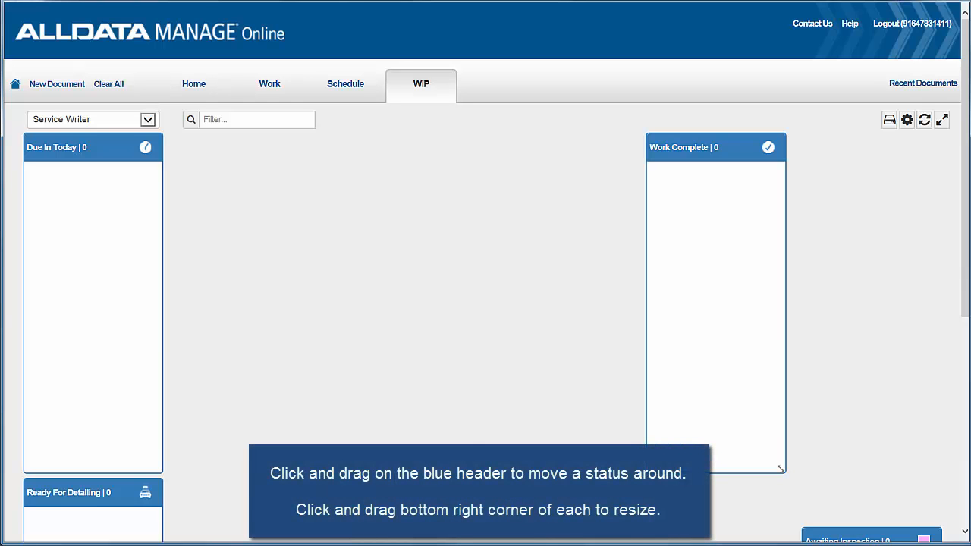
# Scroll through the Service Writer board to review its status column layout
pyautogui.scroll(-3)
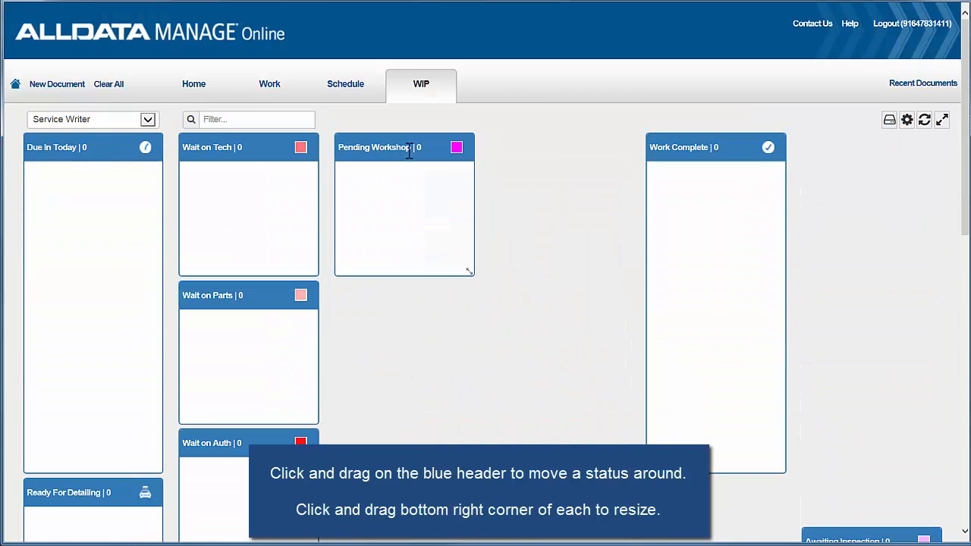
pyautogui.scroll(-3)
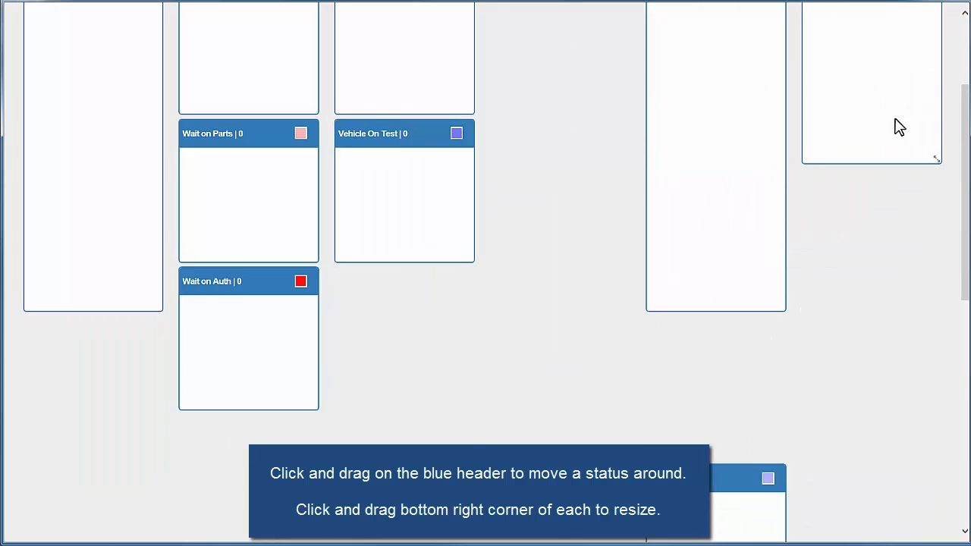
pyautogui.scroll(3)
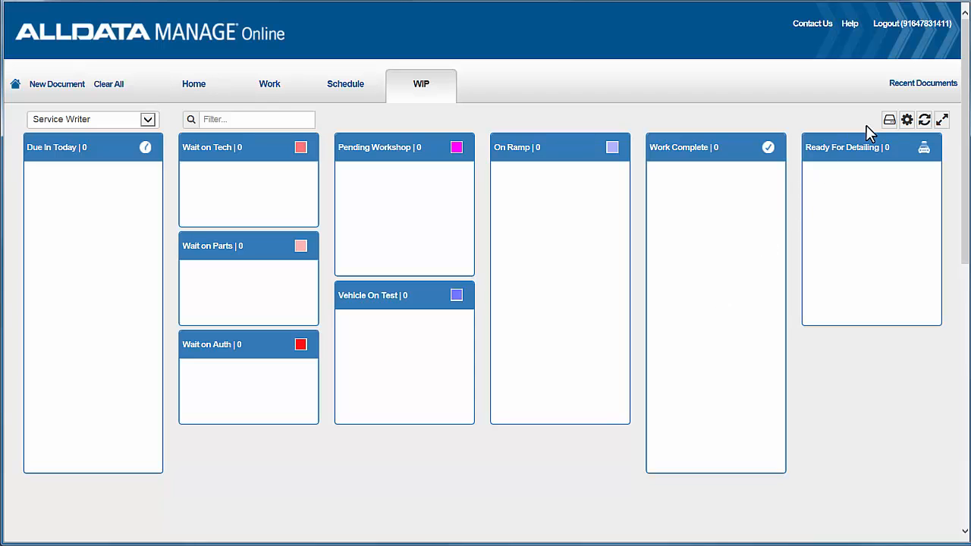
# Save the 'Service Writer' template from Template Settings and close the dialog
pyautogui.click(897, 119)
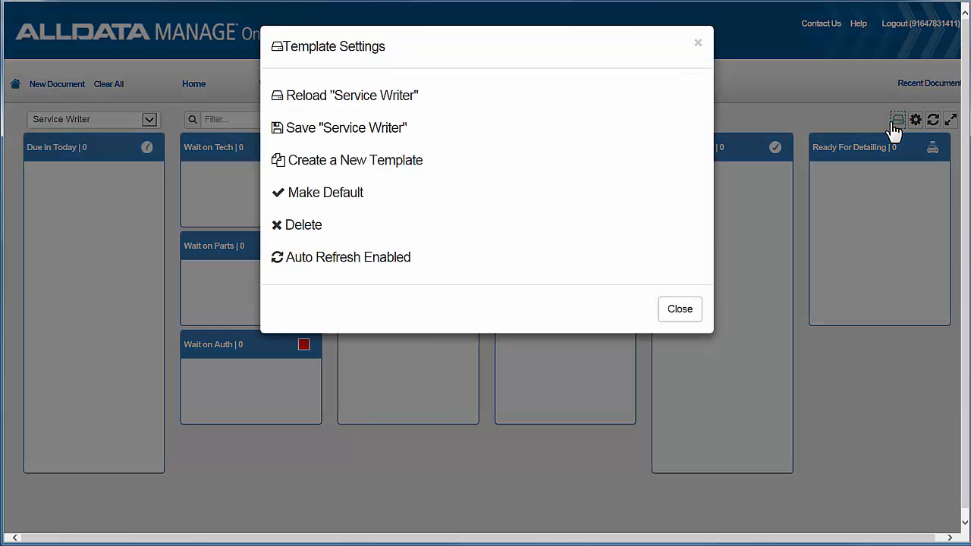
pyautogui.moveTo(467, 141)
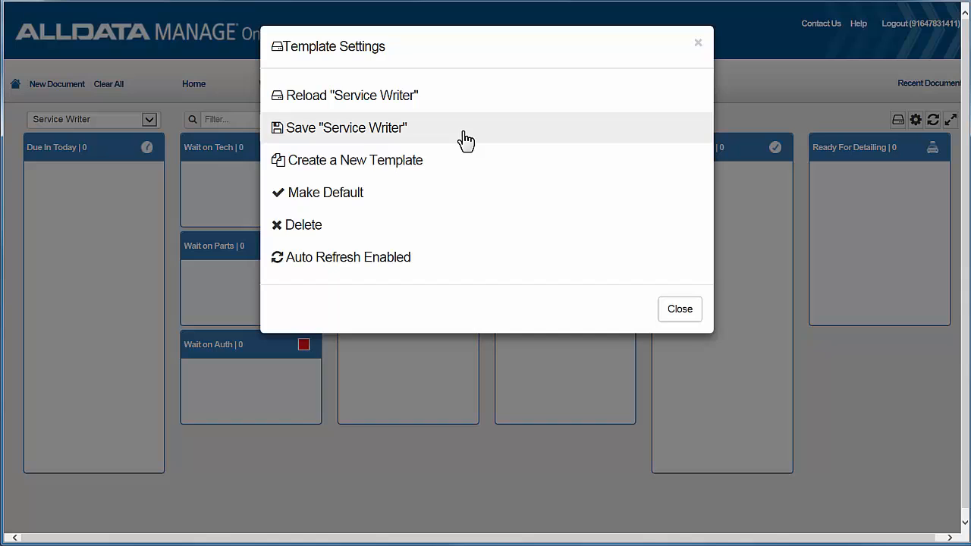
pyautogui.click(346, 127)
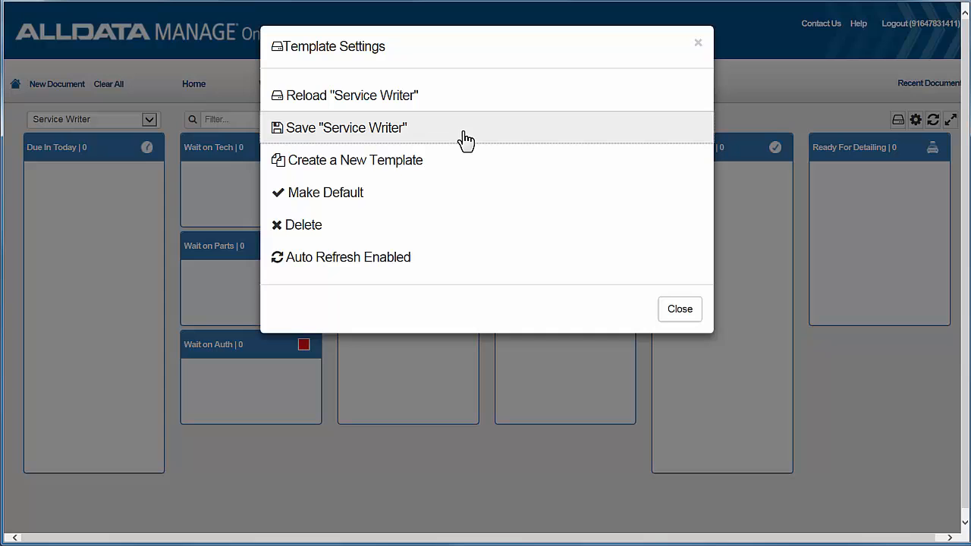
pyautogui.moveTo(505, 202)
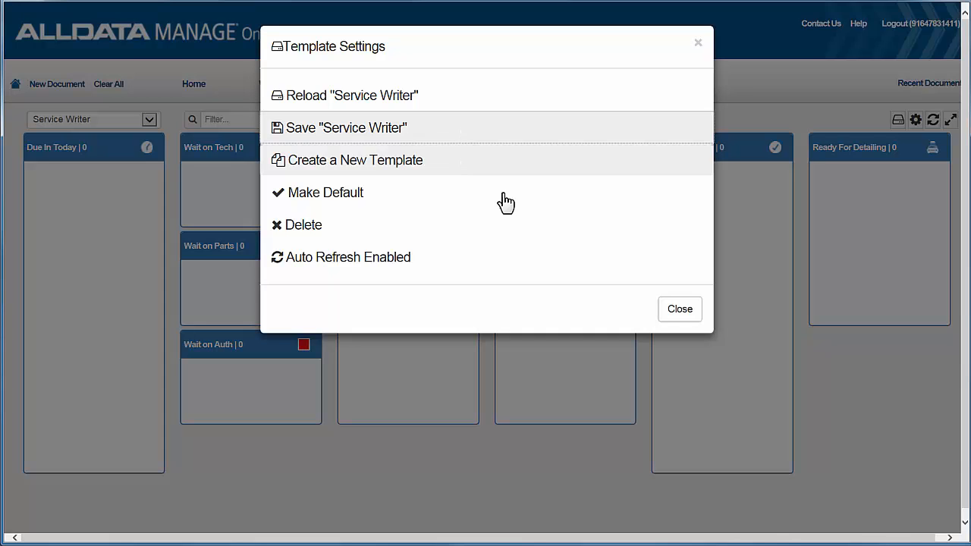
pyautogui.click(679, 309)
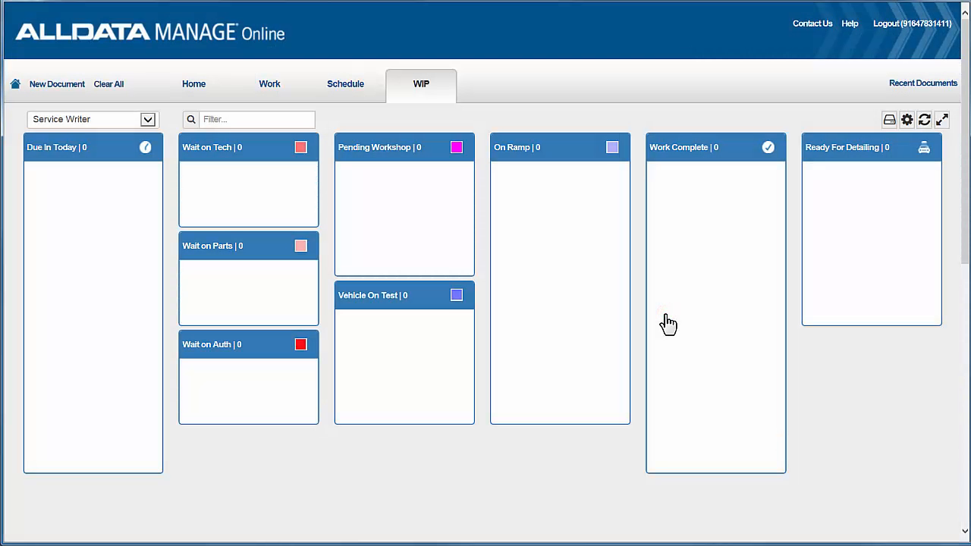
pyautogui.moveTo(670, 322)
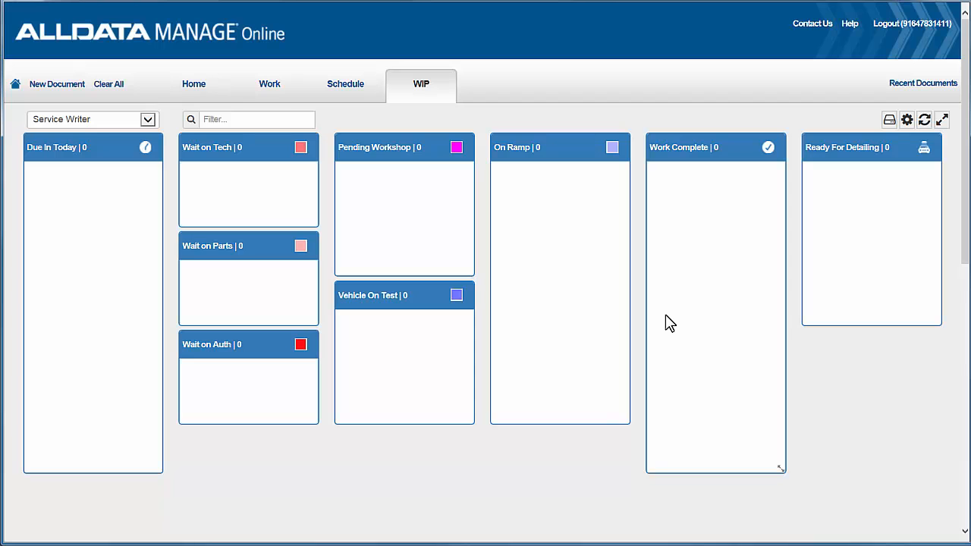